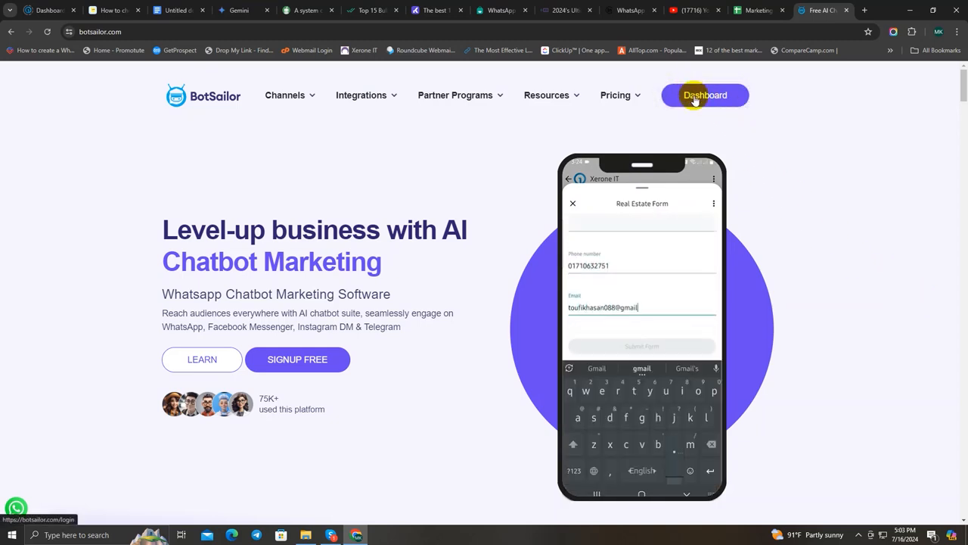
Step: From the BotSailor dashboard, open the Message Template settings for the Xerone IT bot
left_click(704, 94)
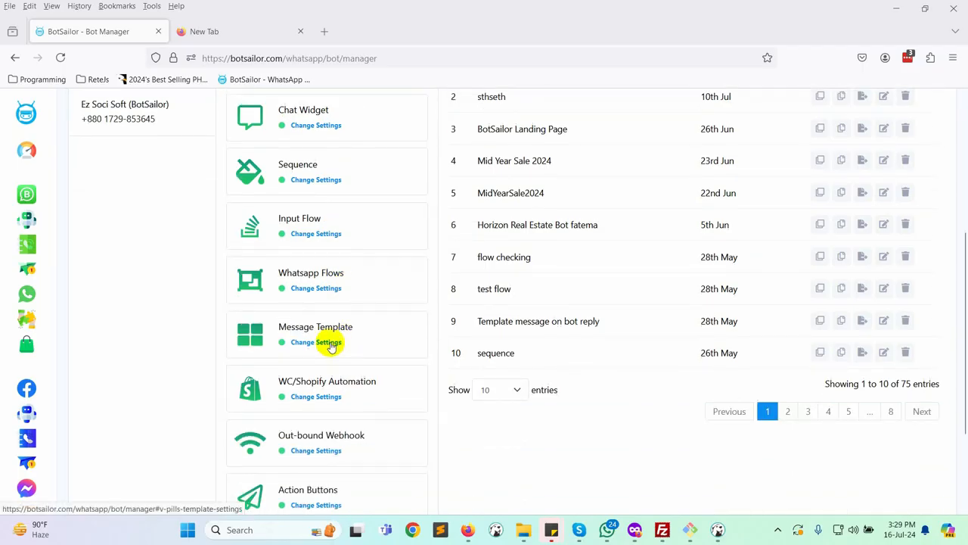
left_click(316, 342)
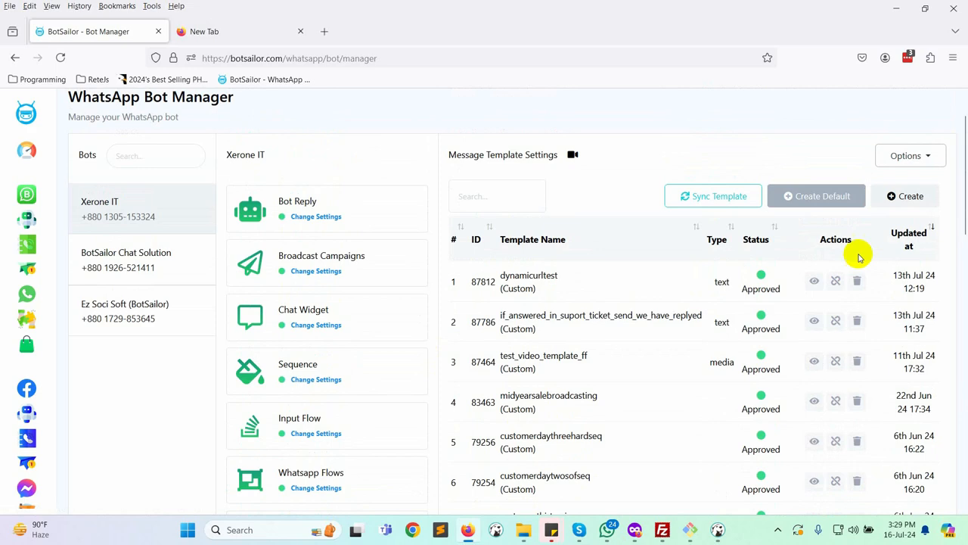
Step: Create a new template named 'dynamicurltestbotsailor' in the Marketing category
left_click(904, 196)
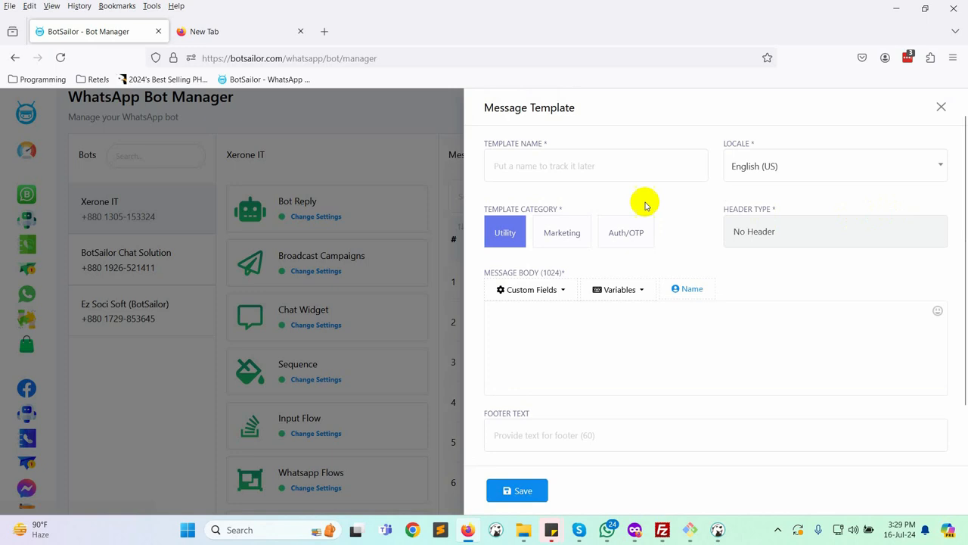
type("dyn")
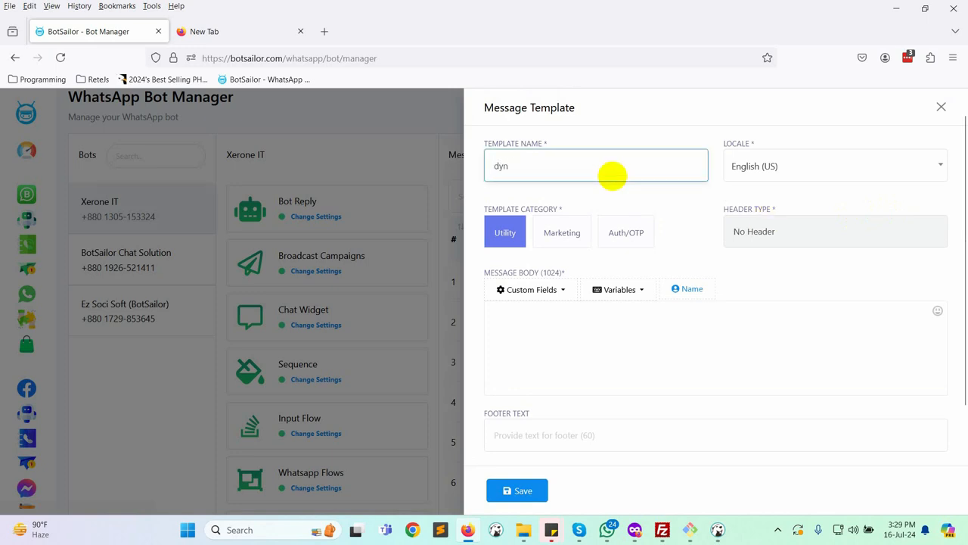
type("amicurltes")
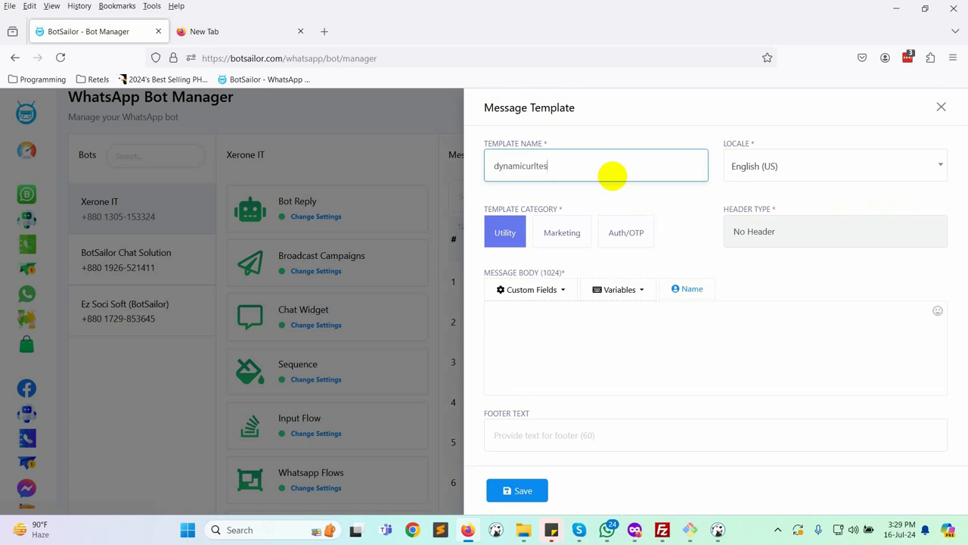
type("tbotsailor")
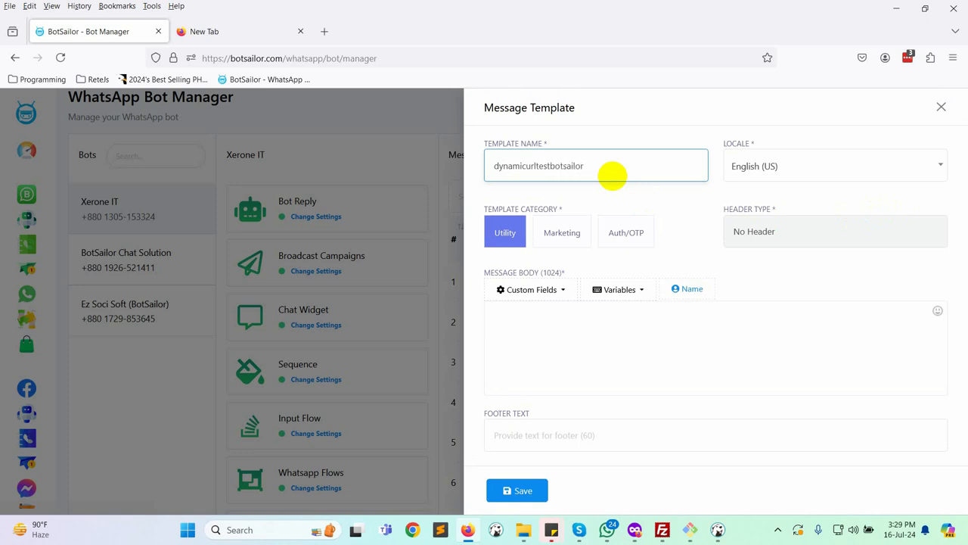
left_click(561, 232)
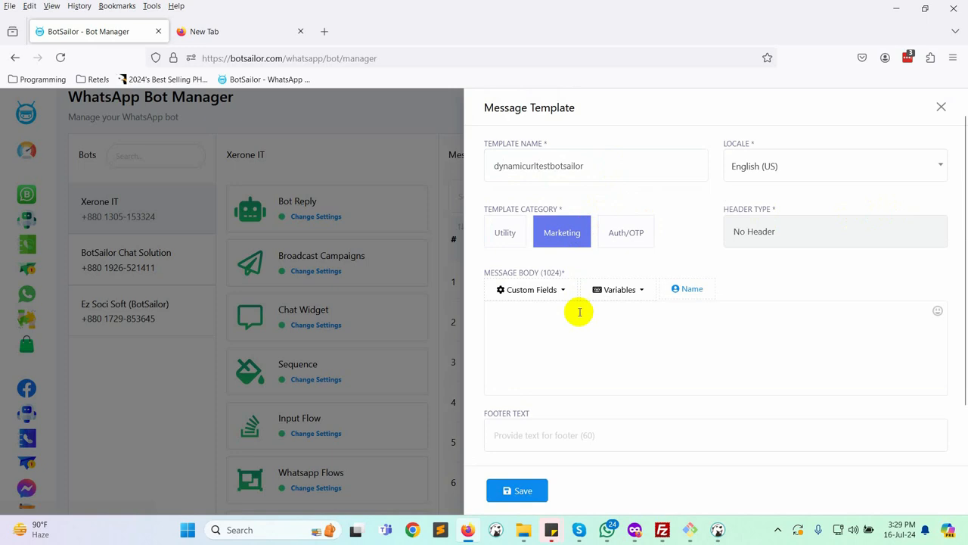
Step: Write the body greeting #User-Name# and asking them to click the URL below
type("Hello")
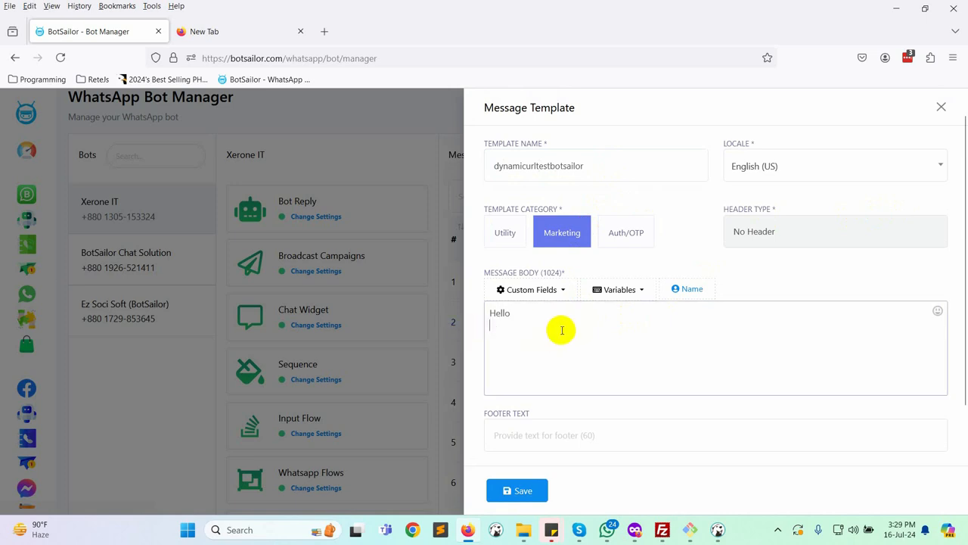
type("#User-Name# , How are you ? Plea")
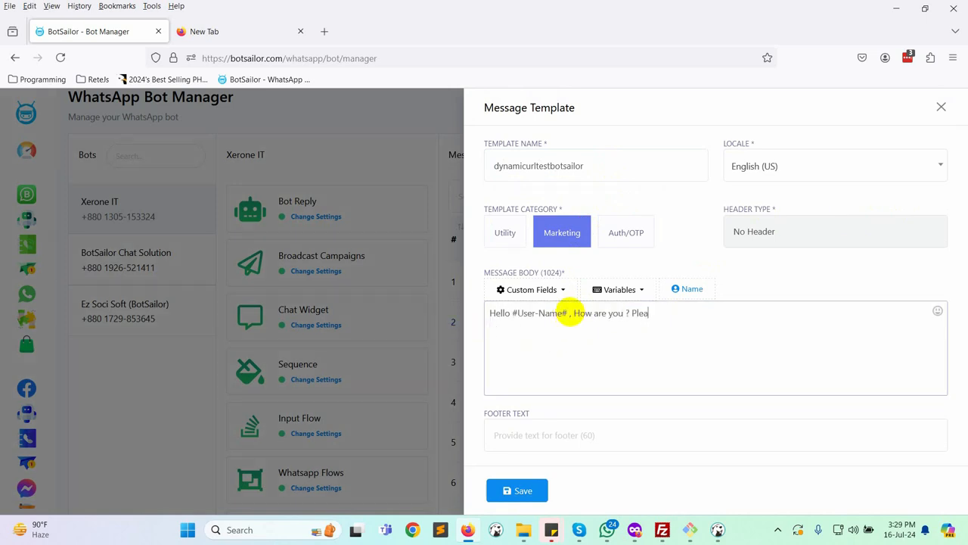
type("se click on the bel")
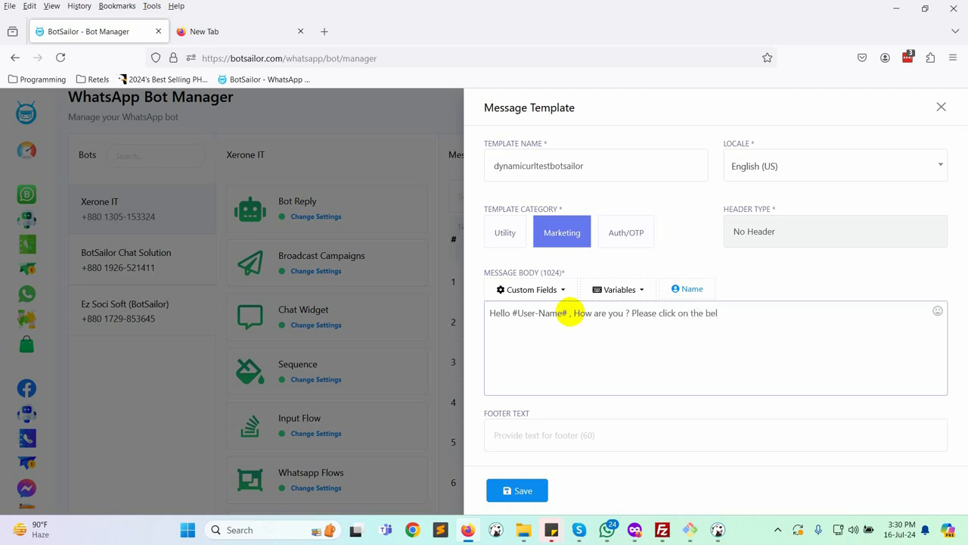
type("low")
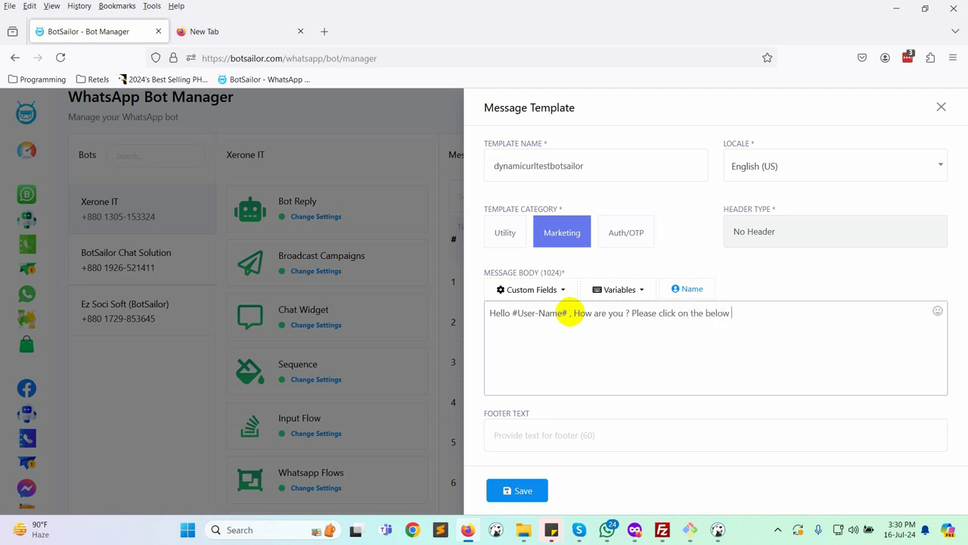
type("url to know moe")
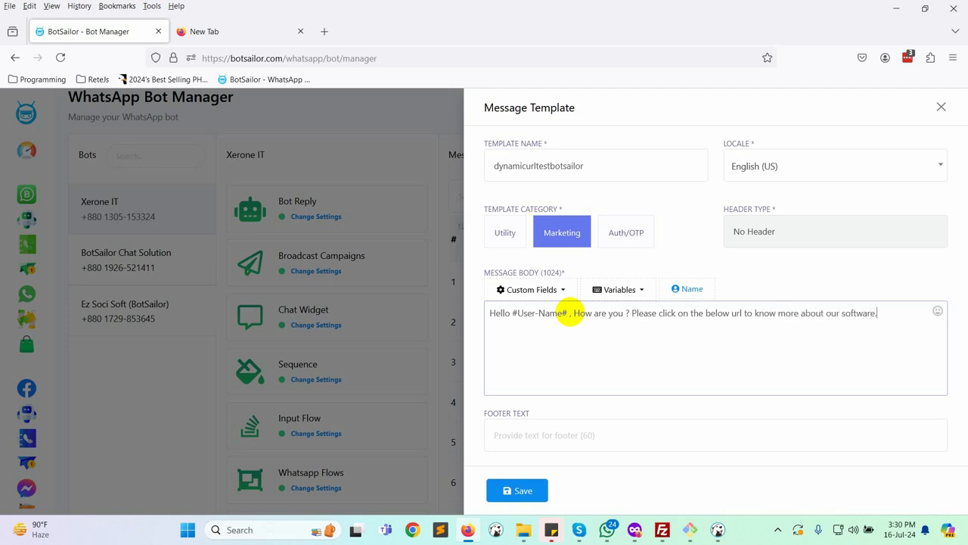
scroll("down", 3)
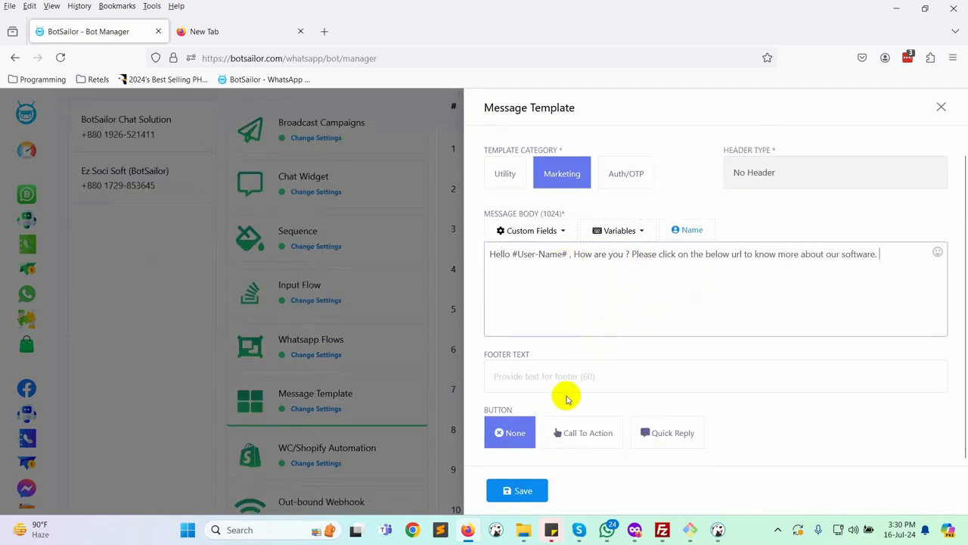
left_click(584, 432)
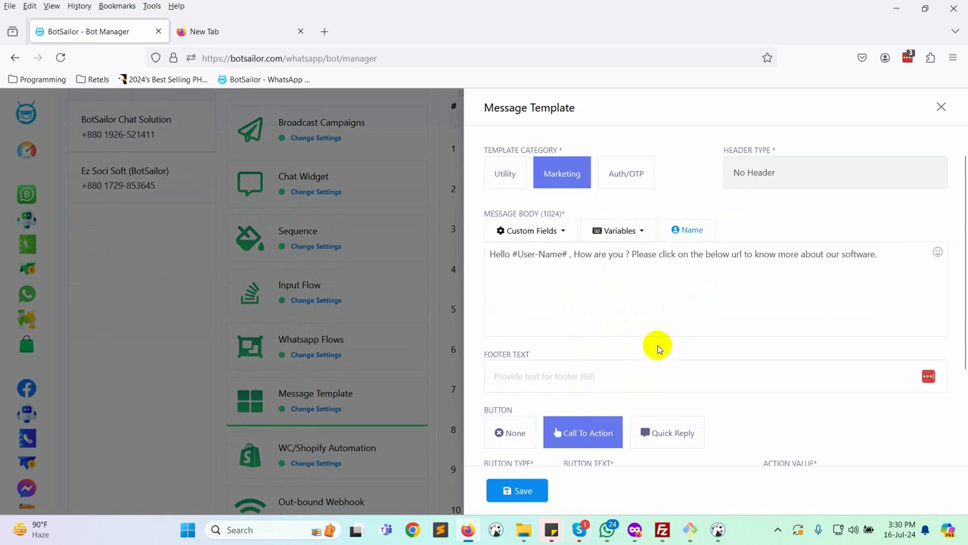
scroll("down", 3)
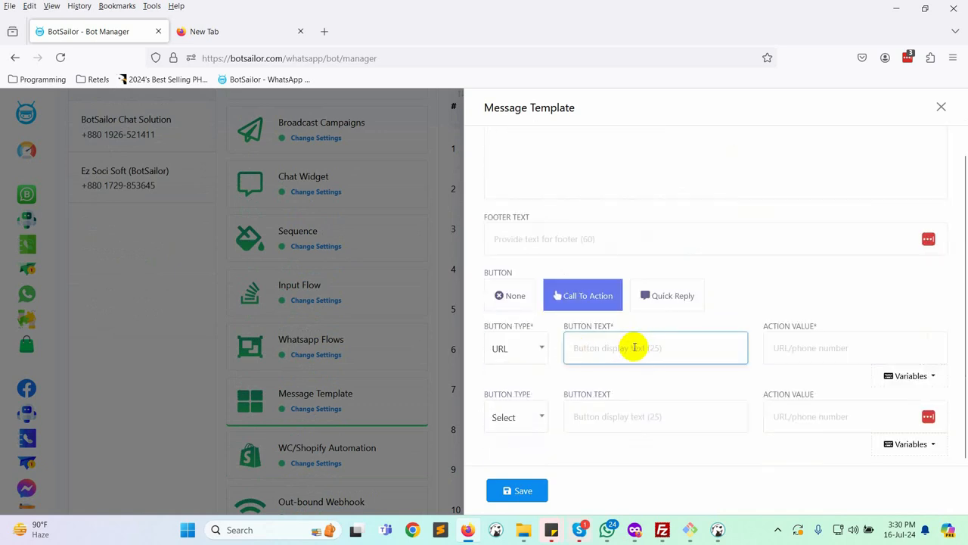
type("Visit Website")
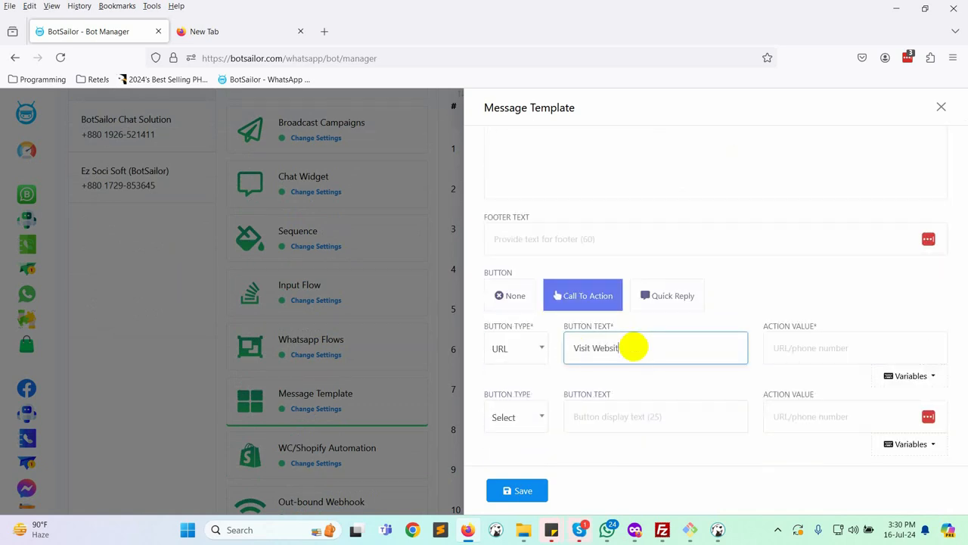
type("https://botsailor.com/")
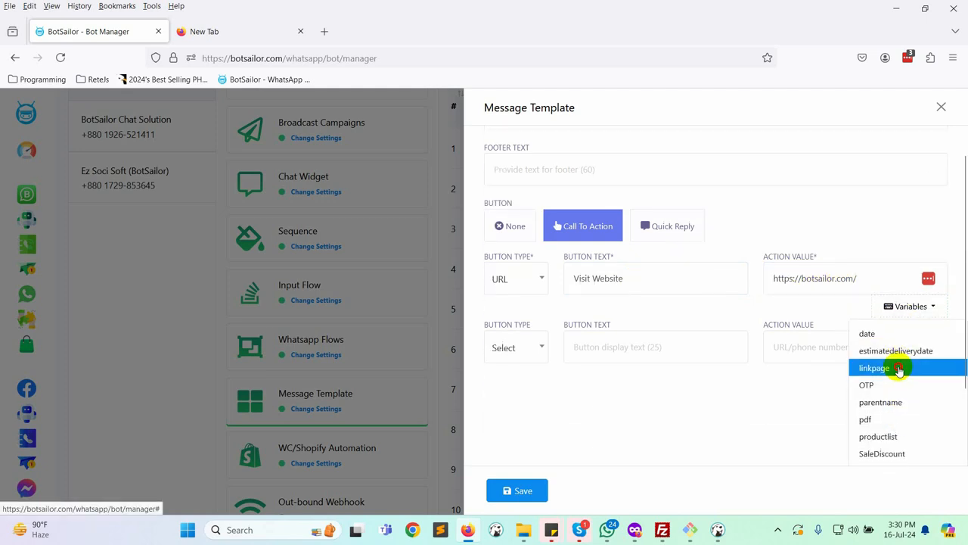
left_click(874, 368)
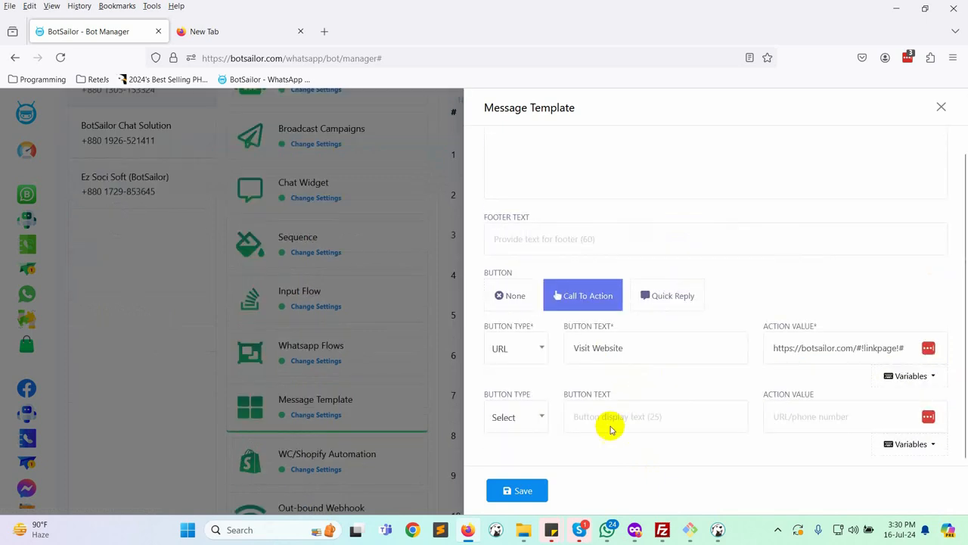
left_click(517, 490)
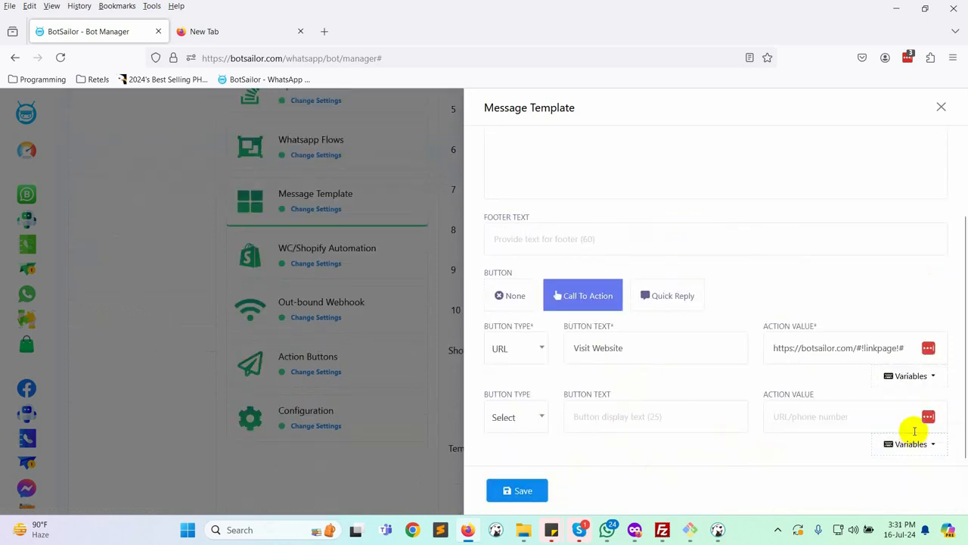
Step: Save the template, sync statuses until it shows Approved, then go to Live Chat
left_click(941, 106)
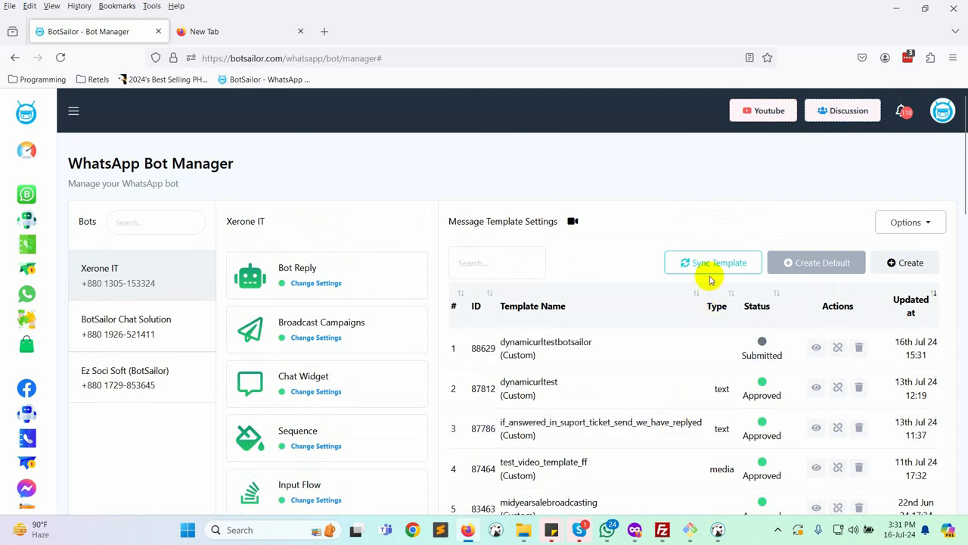
left_click(712, 262)
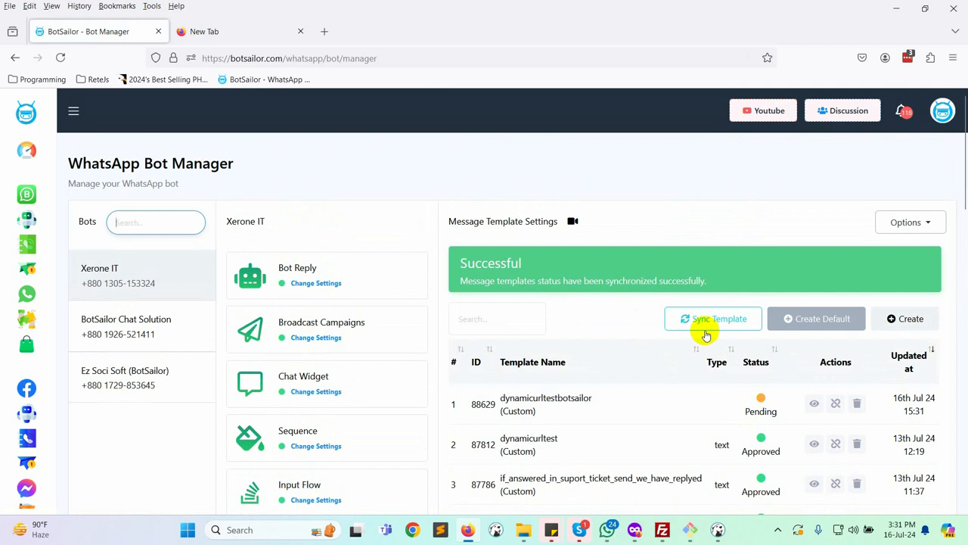
mouse_move(705, 323)
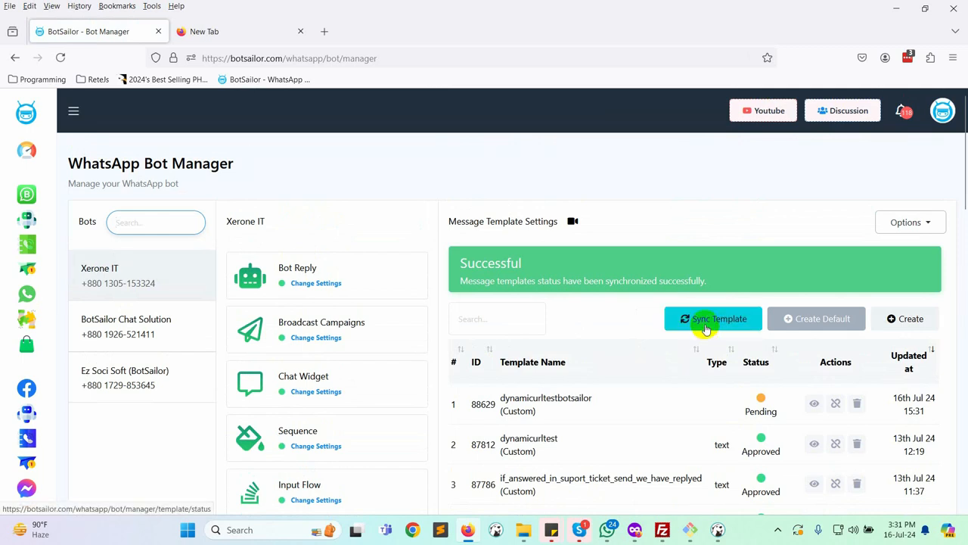
left_click(713, 318)
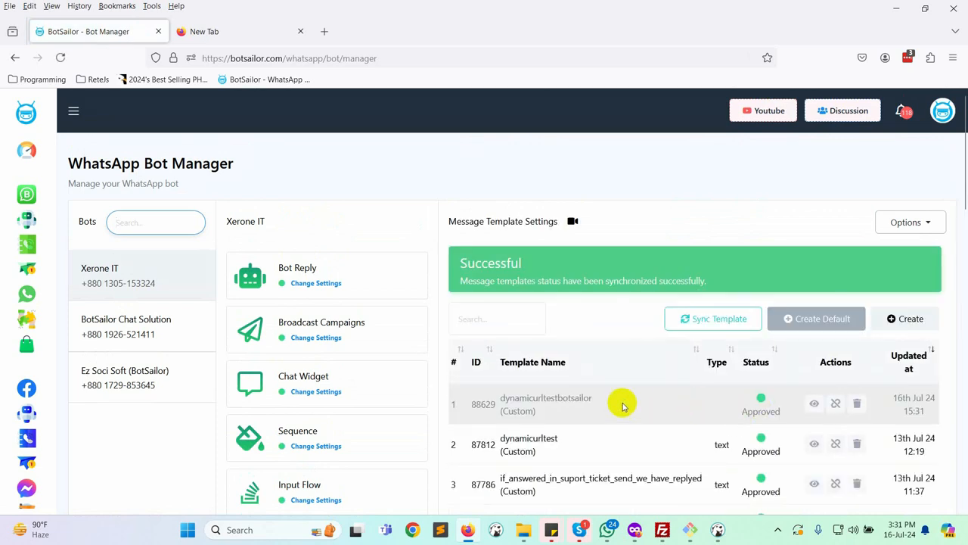
mouse_move(613, 407)
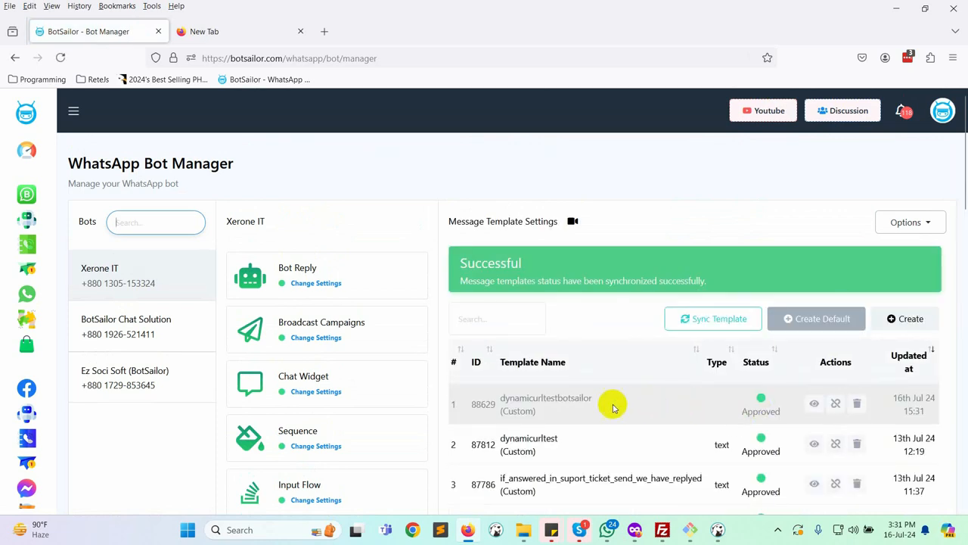
left_click(73, 111)
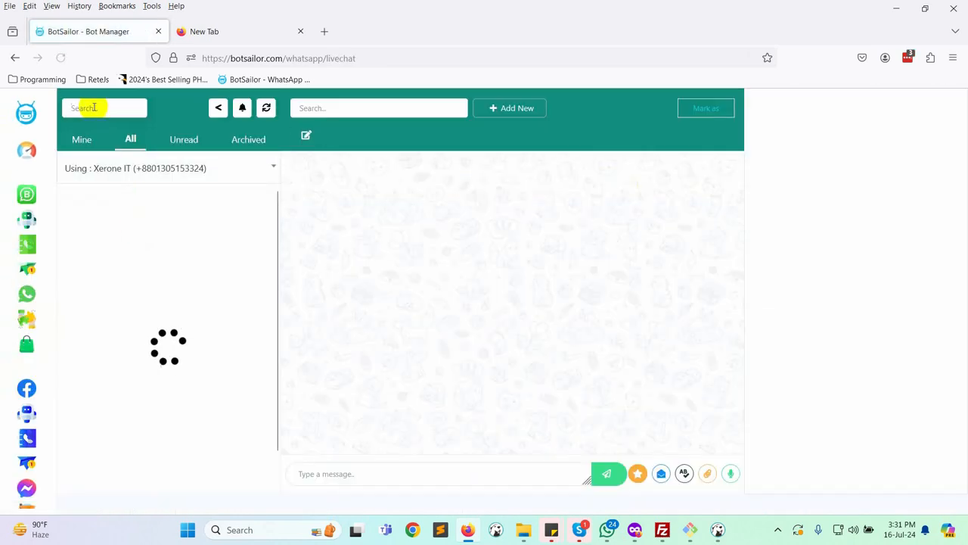
type("konk")
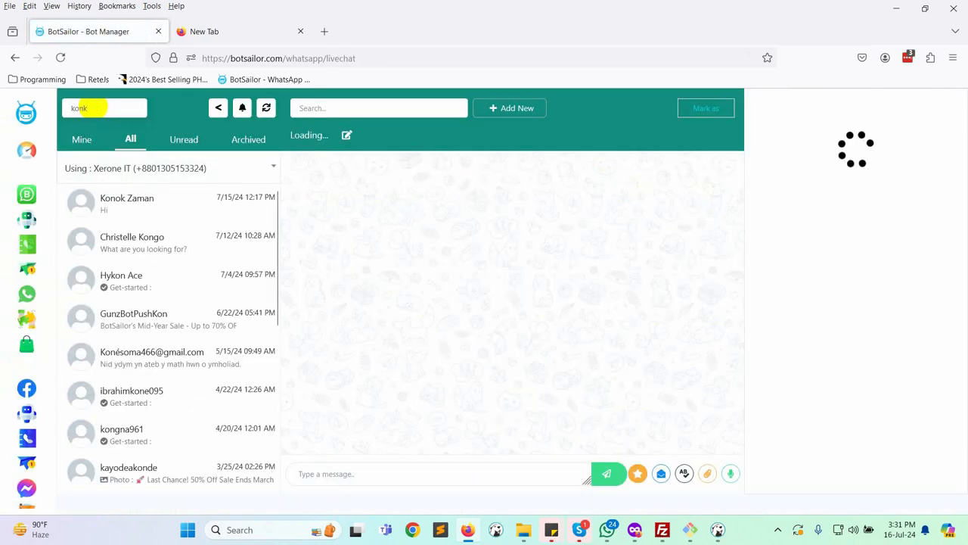
left_click(126, 203)
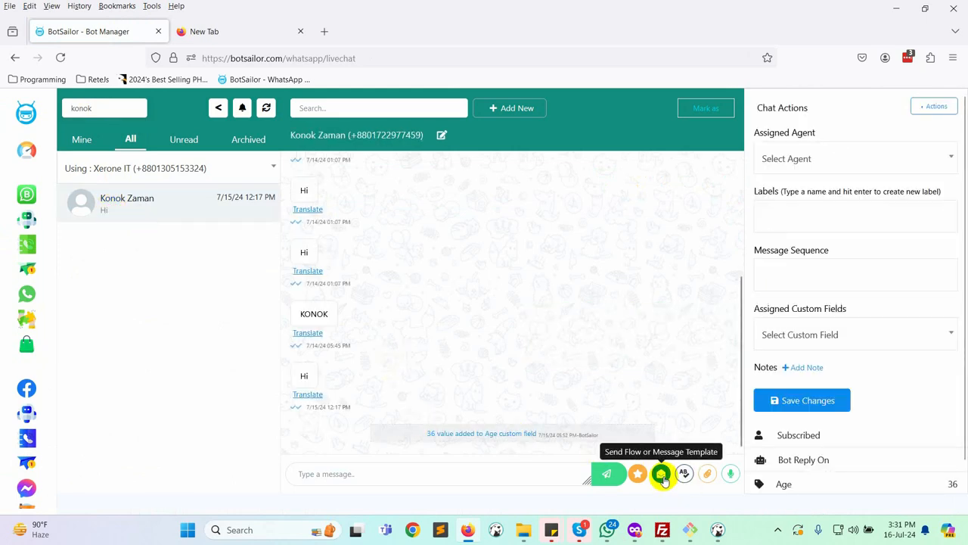
left_click(662, 473)
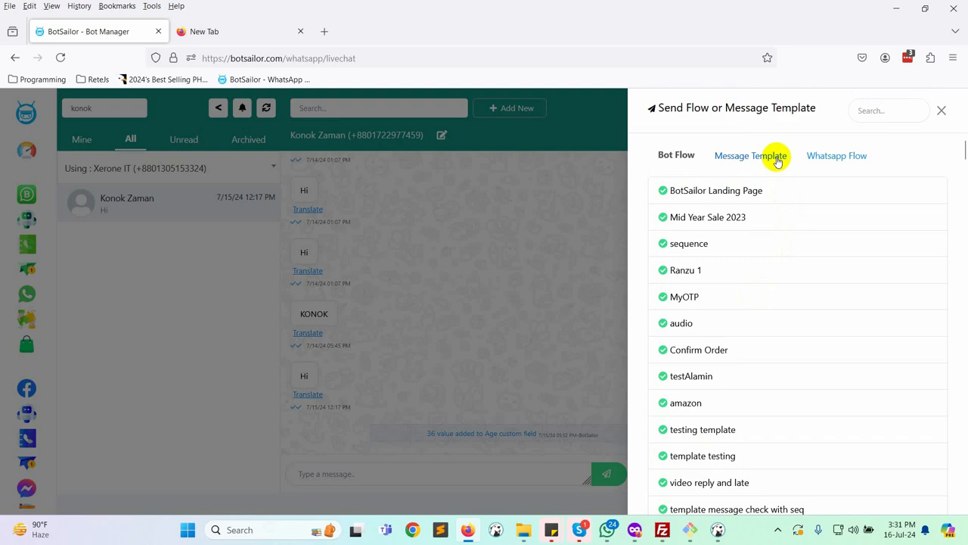
Step: Send dynamicurltestbotsailor with LINKPAGE 'pricing', then open its Visit Website link in WhatsApp
scroll("down", 3)
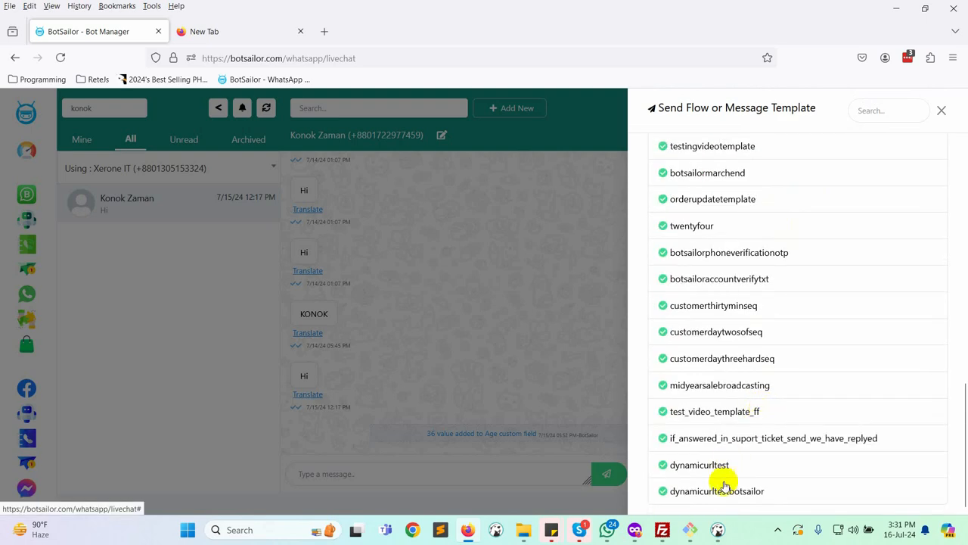
left_click(717, 490)
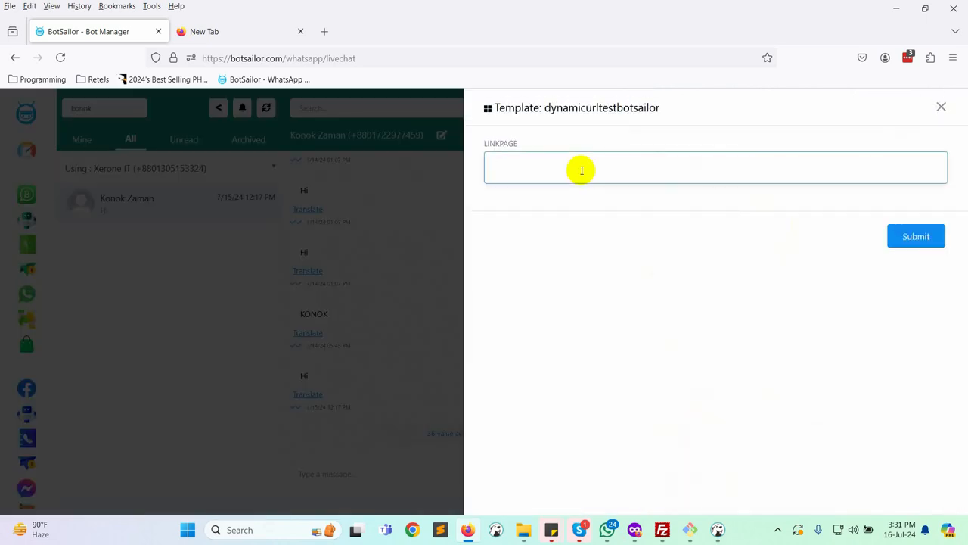
type("pricing")
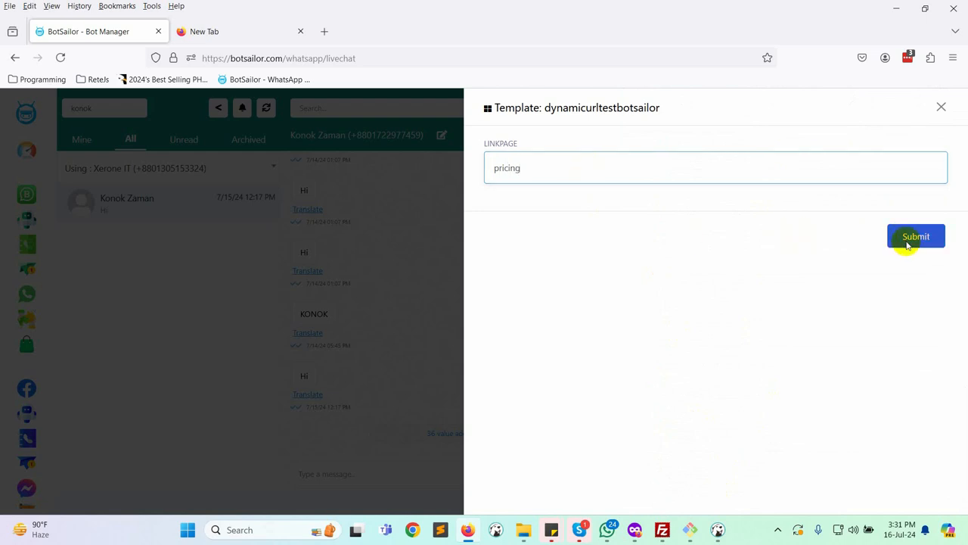
left_click(916, 236)
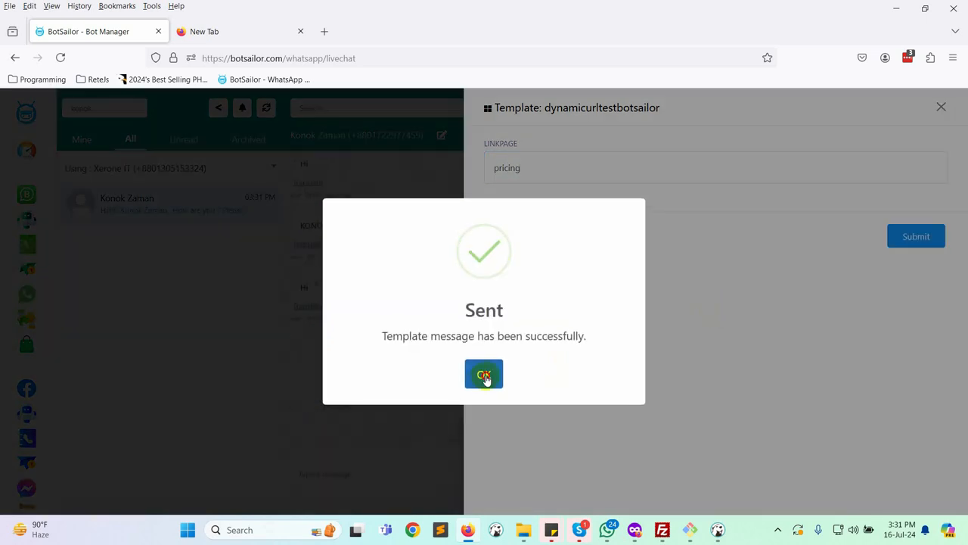
left_click(483, 374)
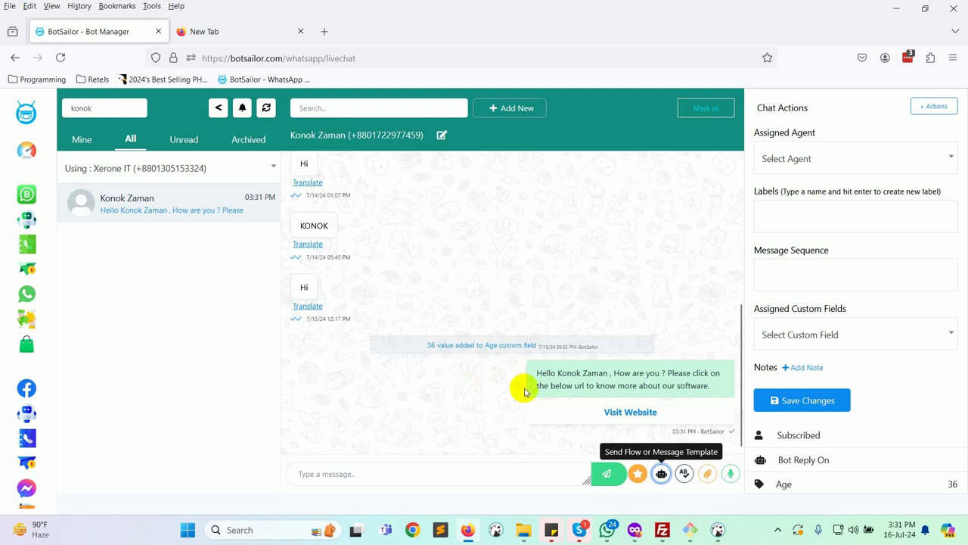
mouse_move(529, 390)
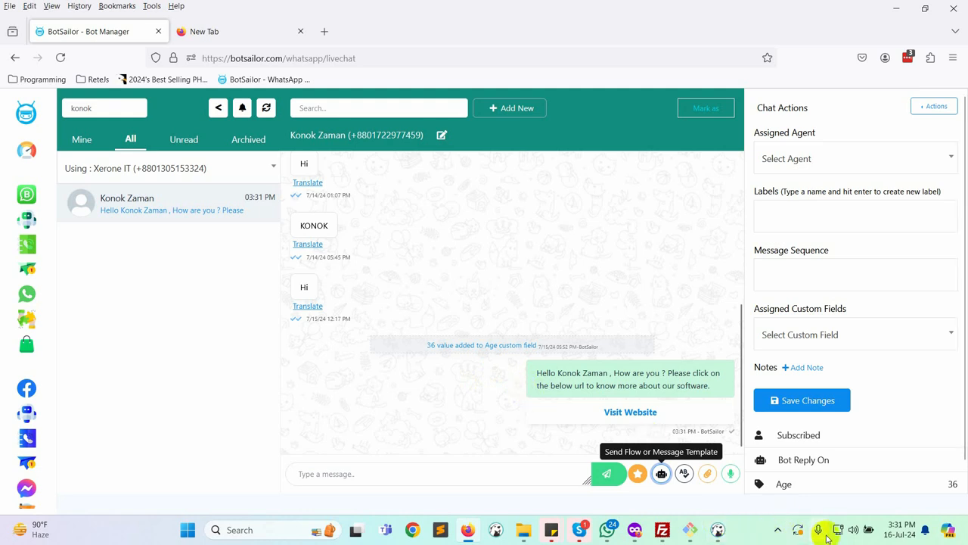
left_click(824, 528)
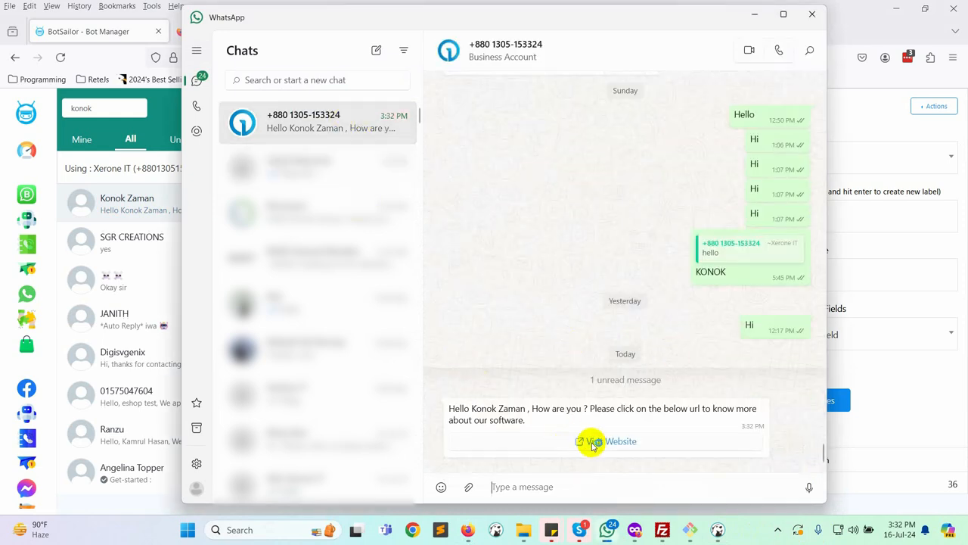
left_click(614, 441)
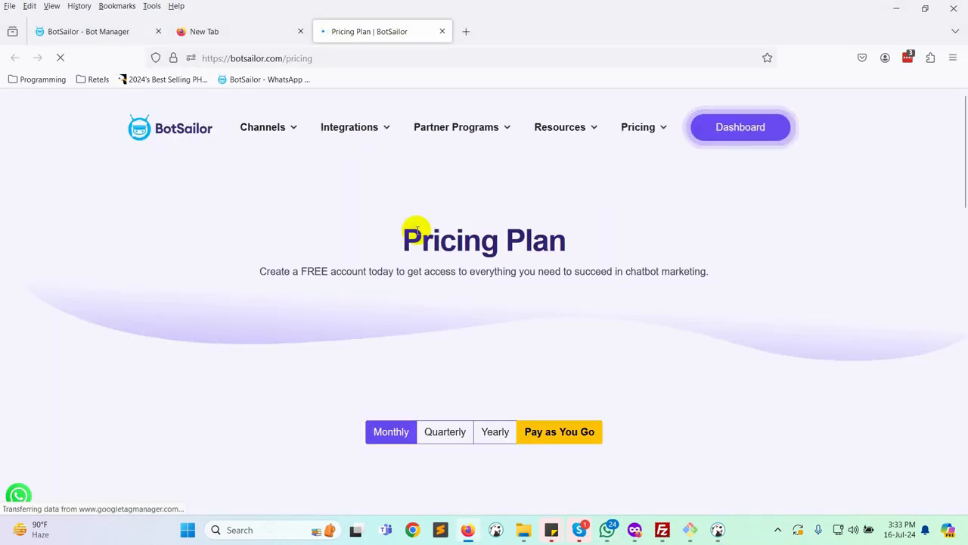